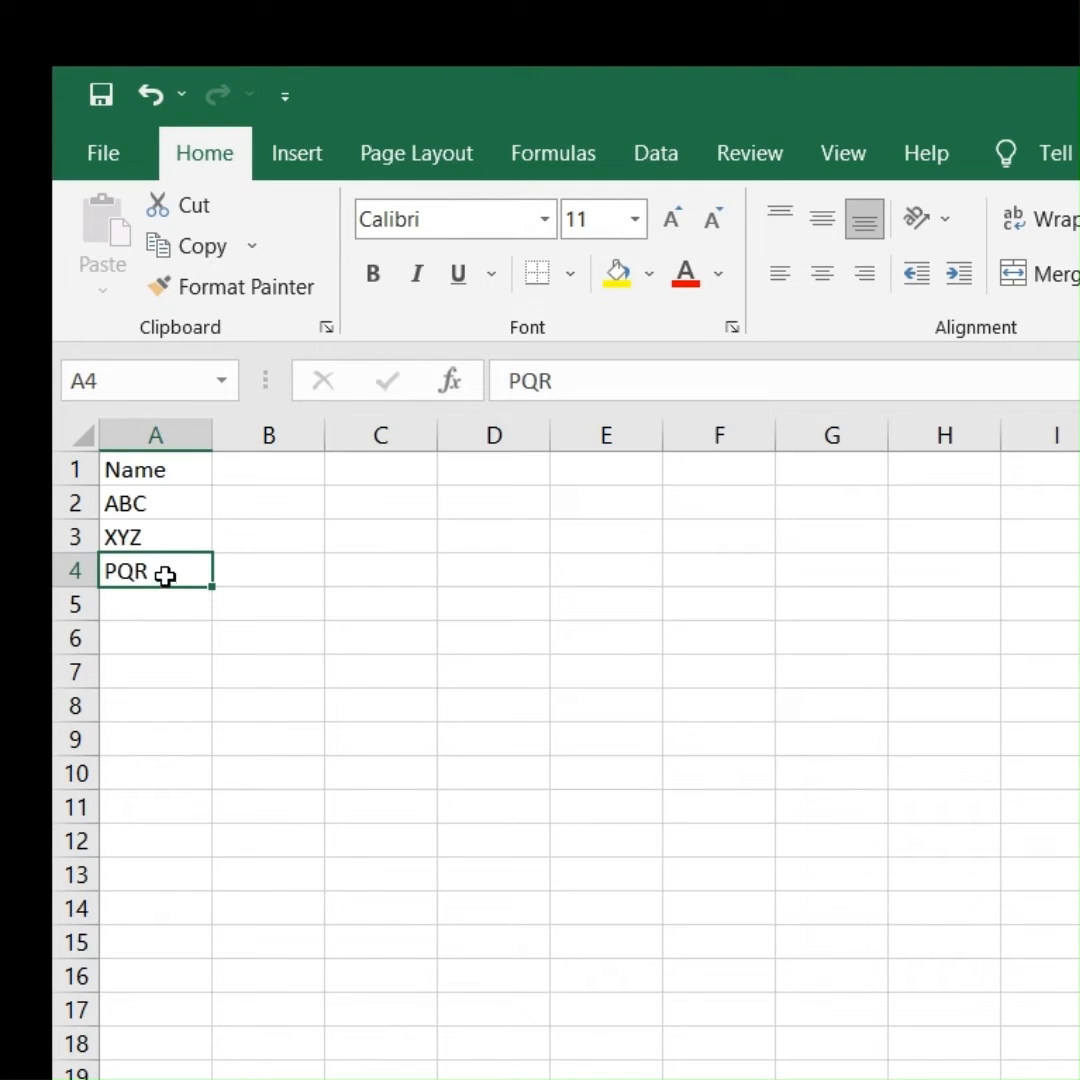
{"action": "mouse_move", "coordinate": [150, 537]}
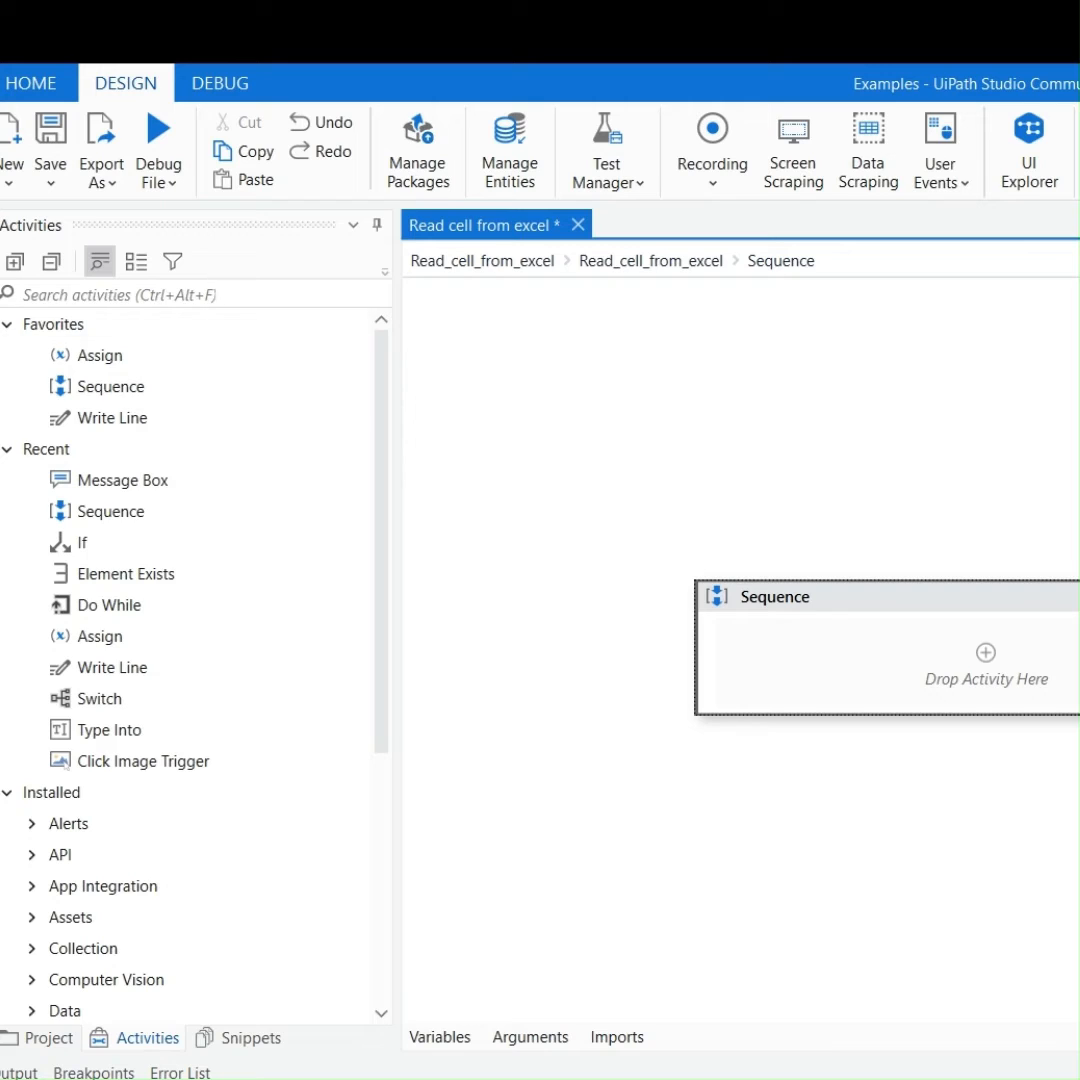
Insert an Excel Application Scope using workbook Book1.xlsx from C:\New folder (2).
{"action": "type", "text": "excel a"}
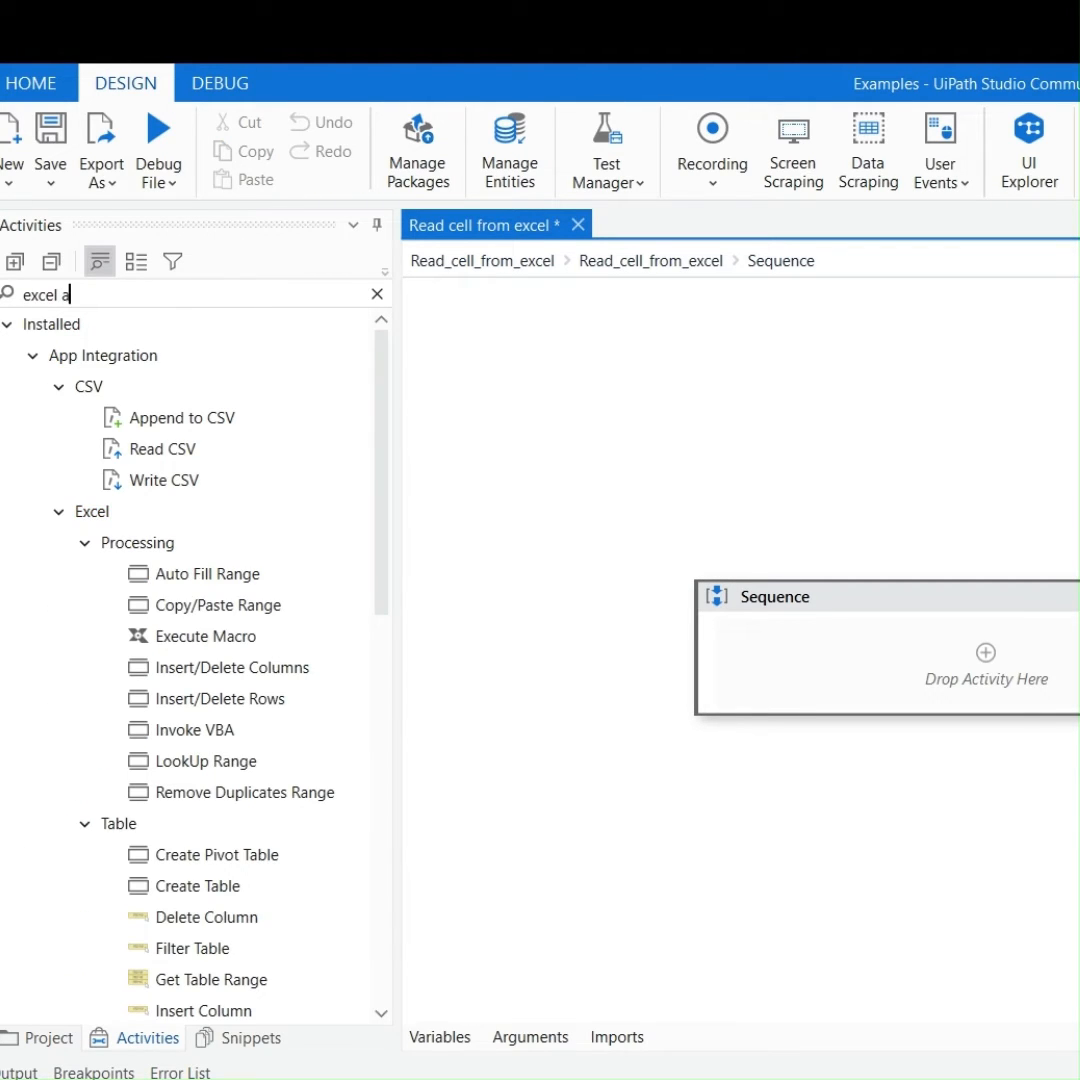
{"action": "type", "text": "ppl"}
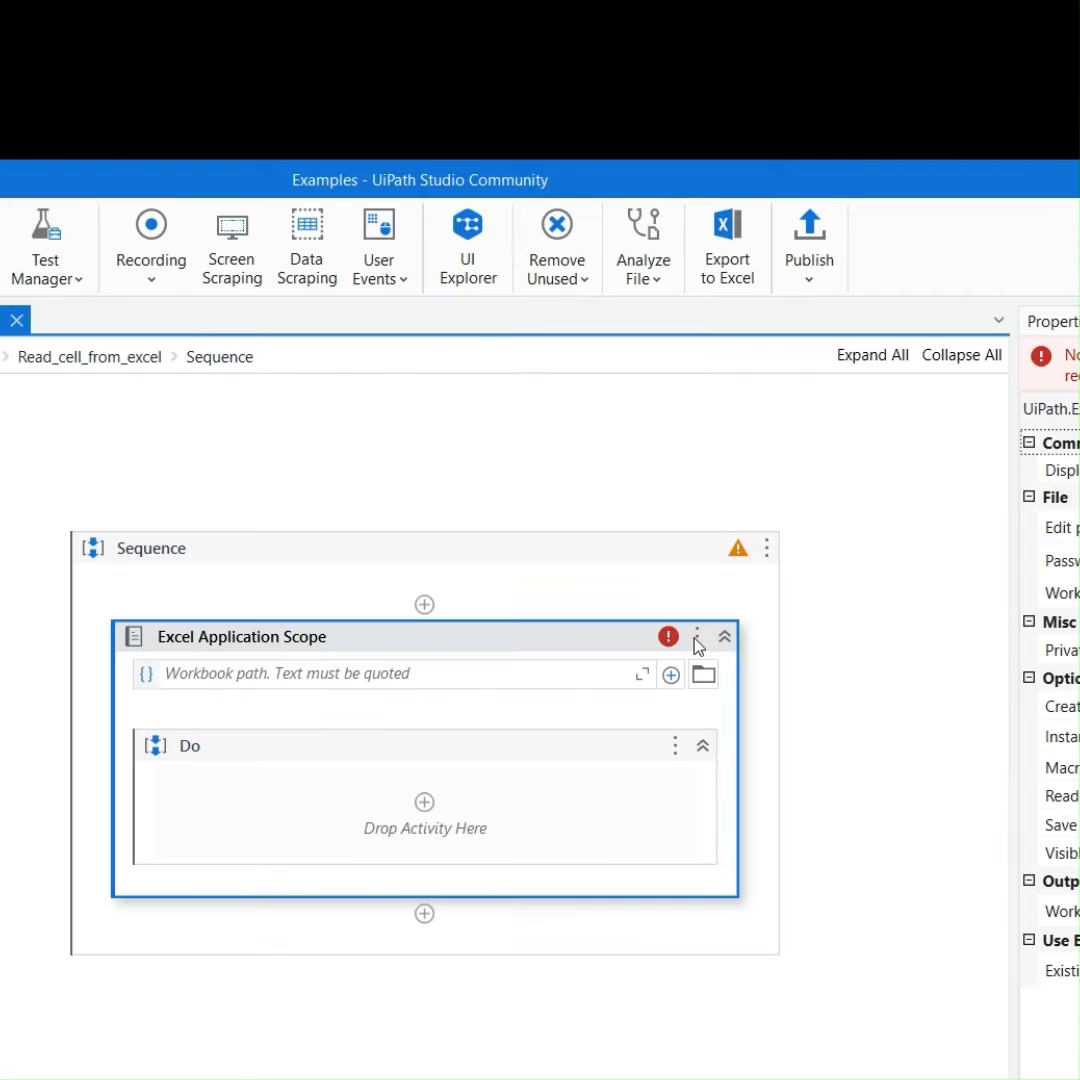
{"action": "mouse_move", "coordinate": [703, 674]}
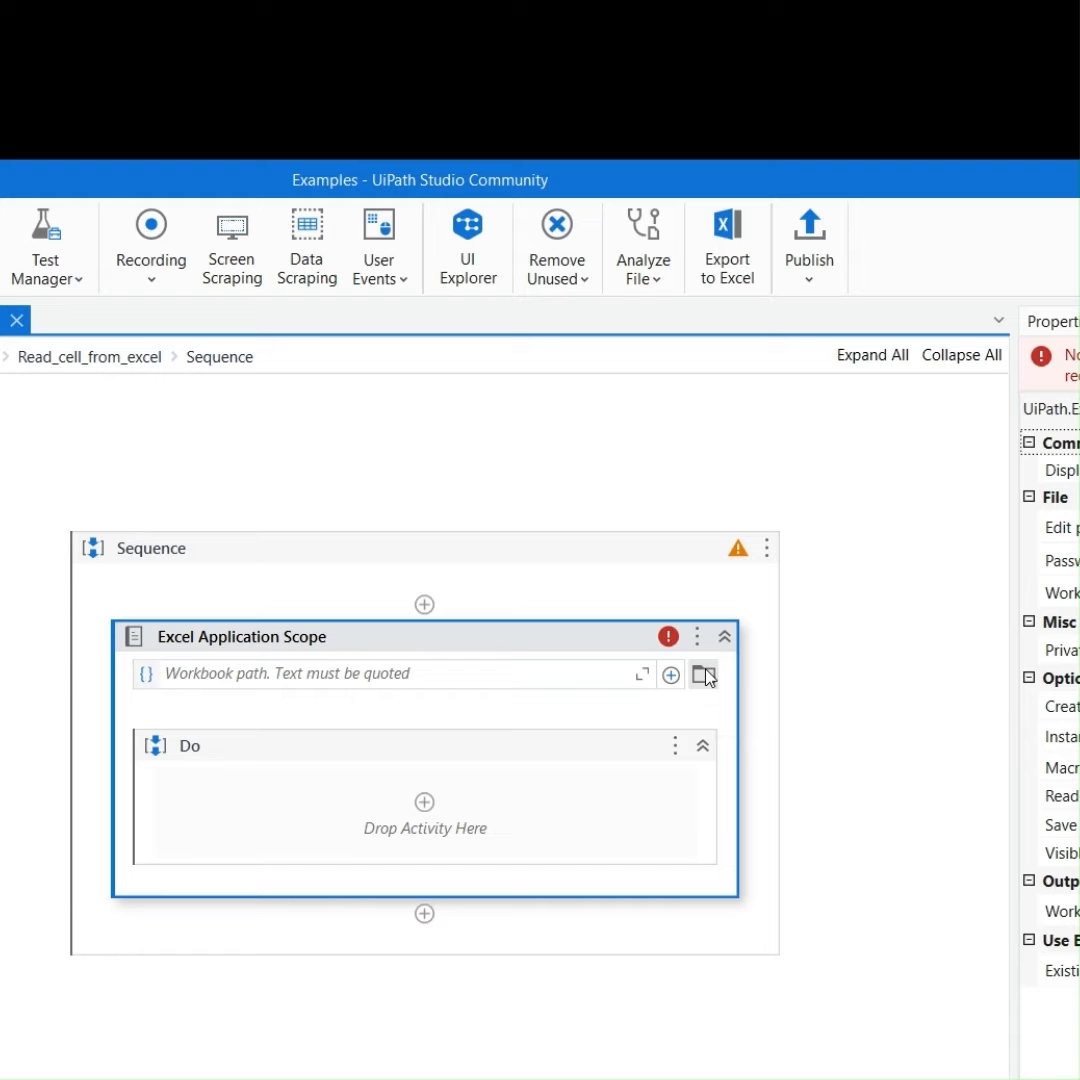
{"action": "left_click", "coordinate": [703, 673]}
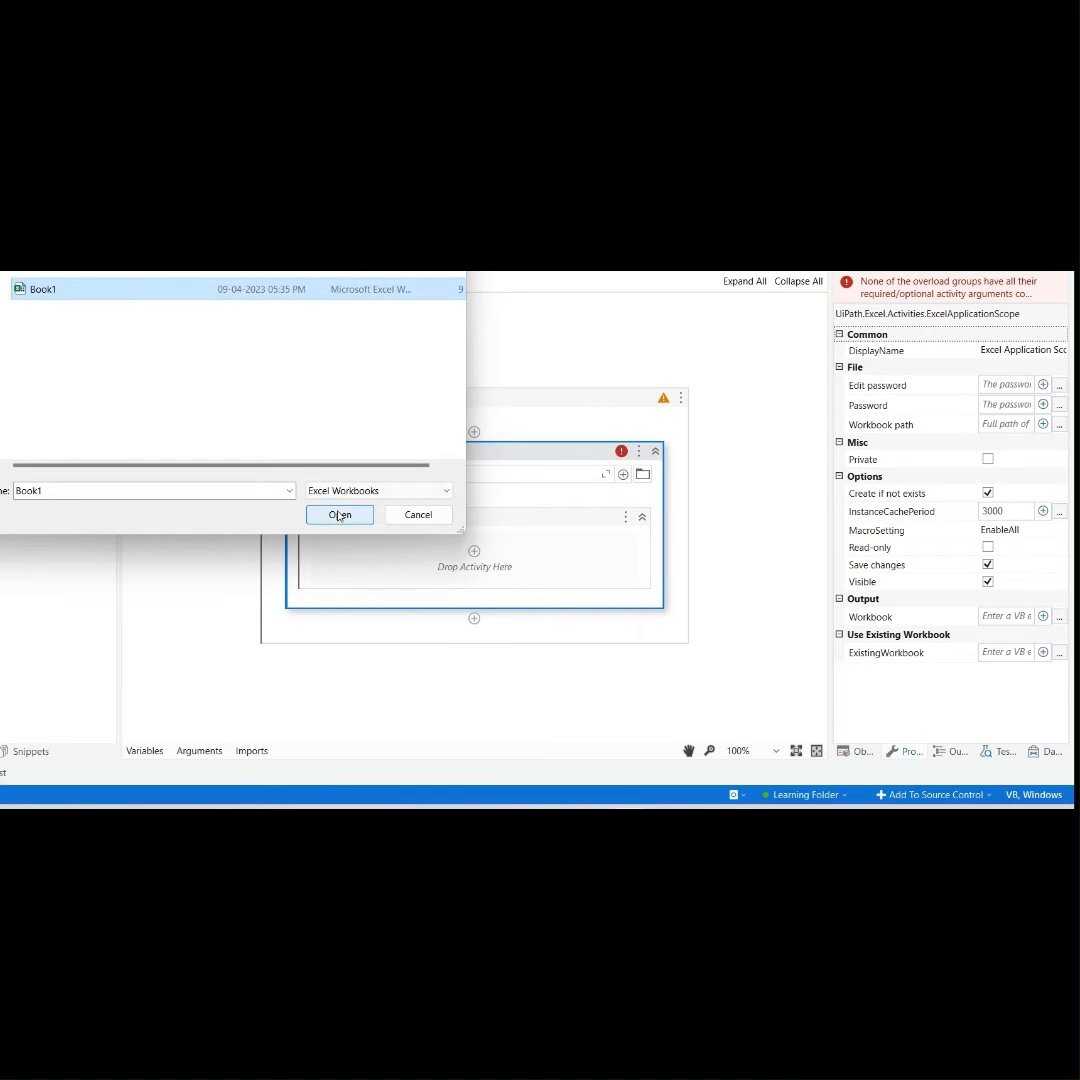
{"action": "left_click", "coordinate": [339, 514]}
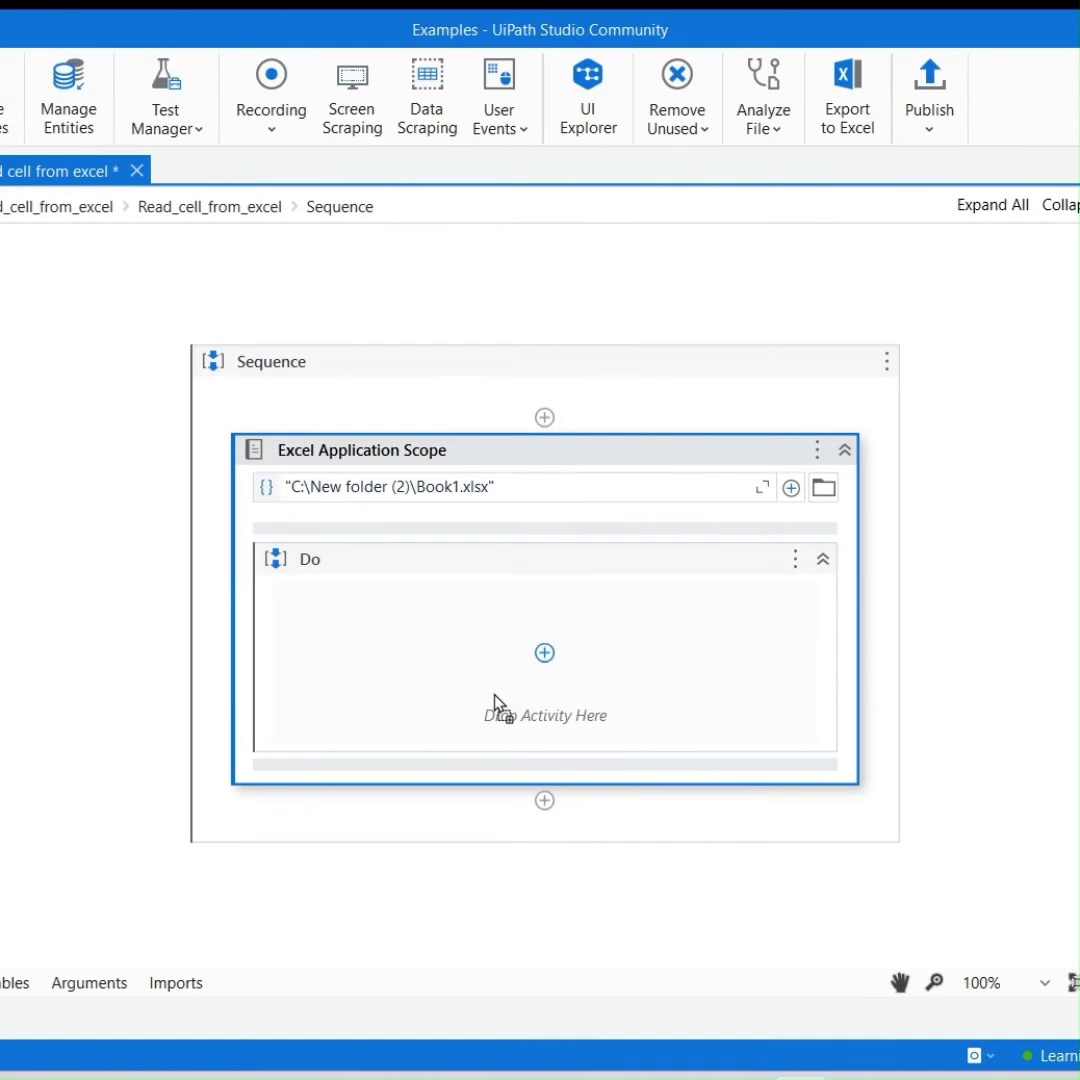
Add a Read Cell for Sheet1 cell A4 inside Do, storing its result in value.
{"action": "left_click", "coordinate": [545, 652]}
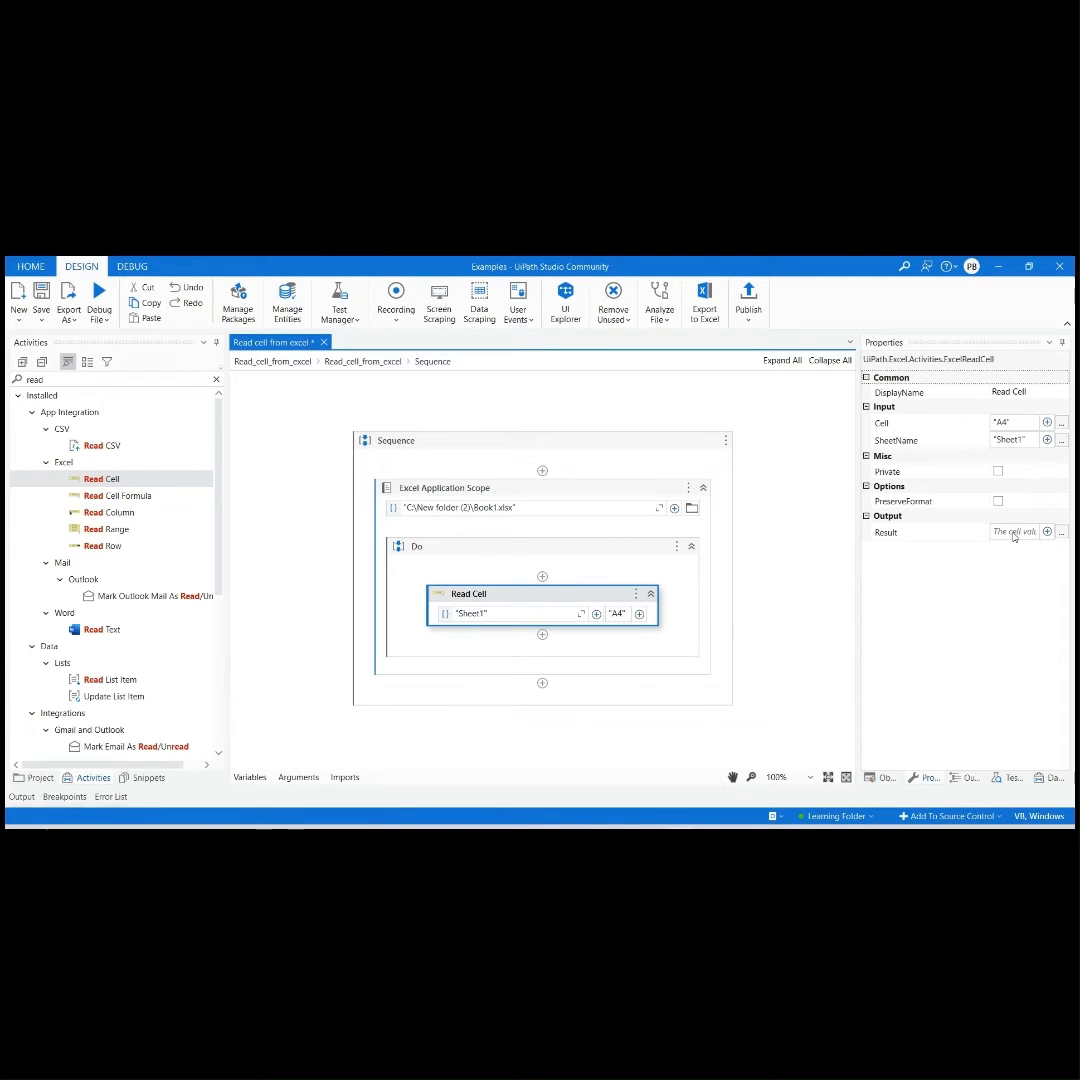
{"action": "type", "text": "value"}
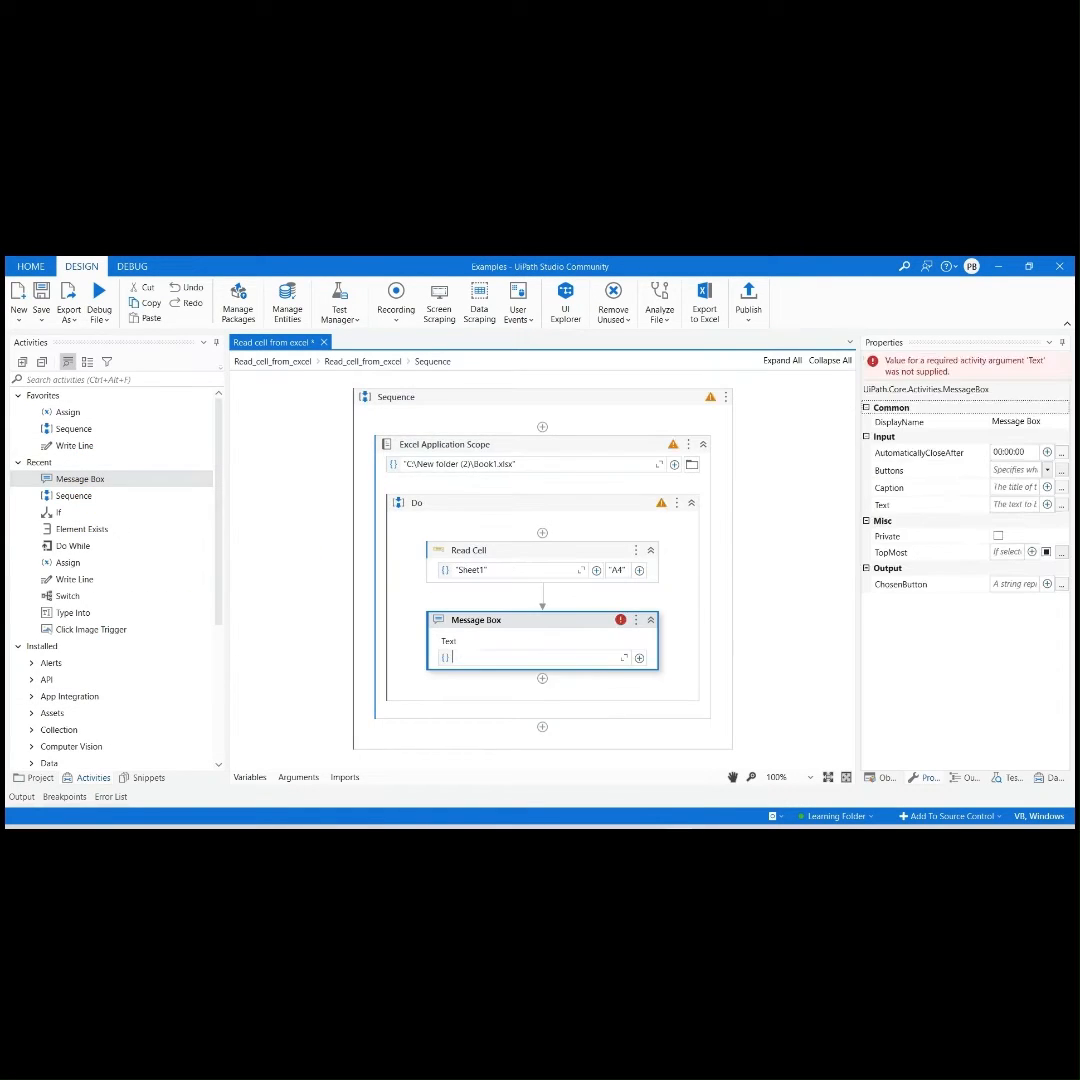
Show "Cell Value: "+value in a Message Box and run the Read cell file.
{"action": "type", "text": "\"Cell Value: \"+value"}
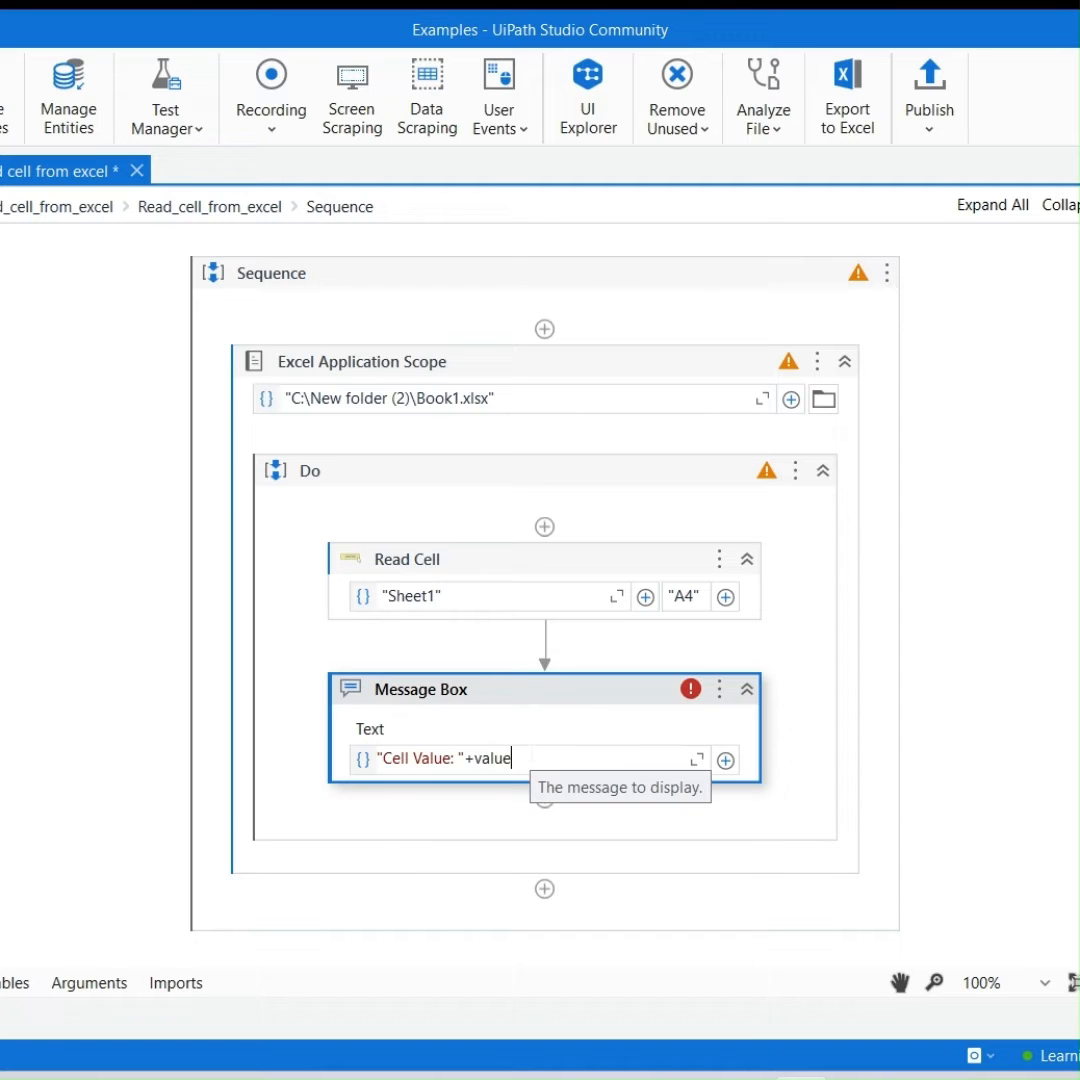
{"action": "left_click", "coordinate": [99, 302]}
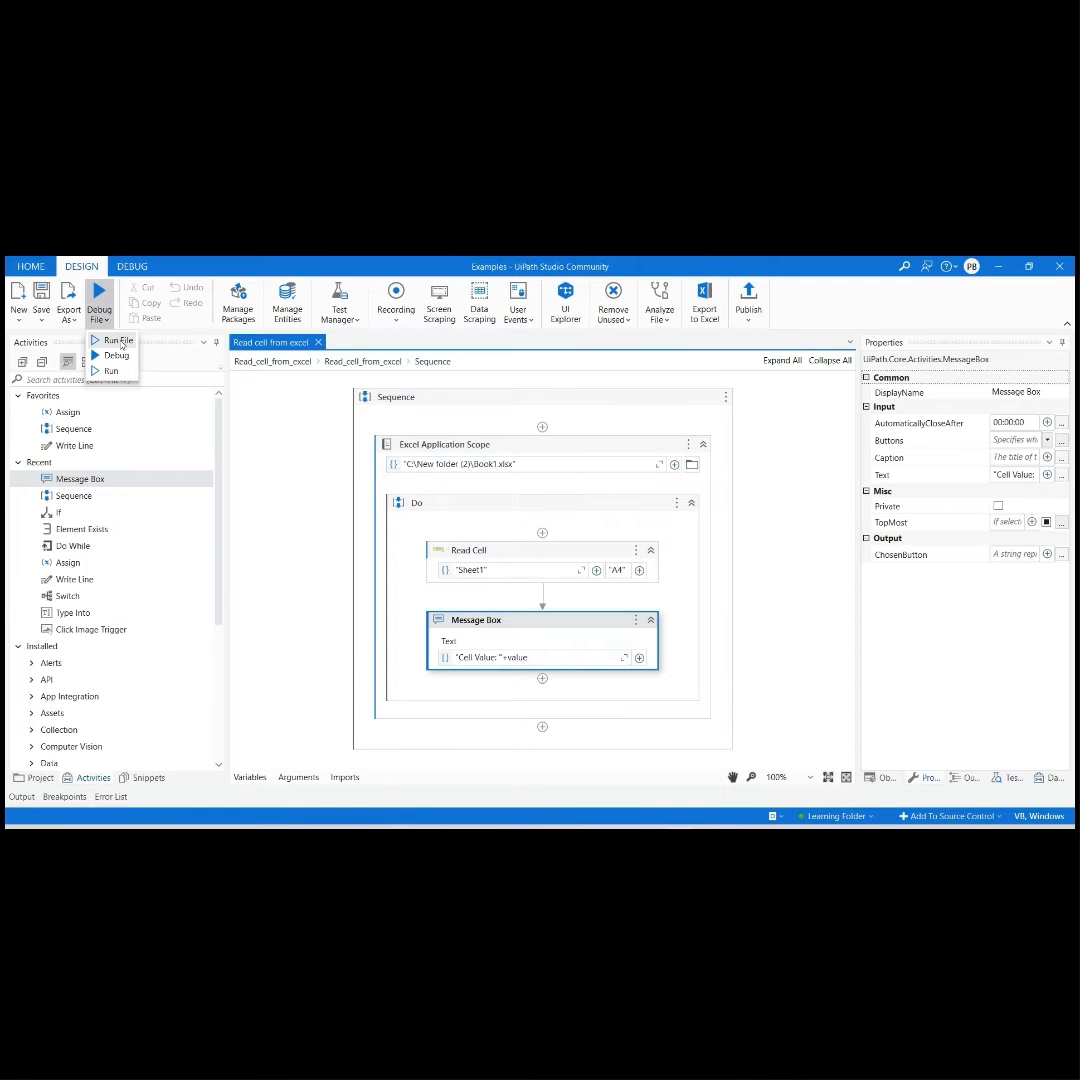
{"action": "left_click", "coordinate": [118, 340]}
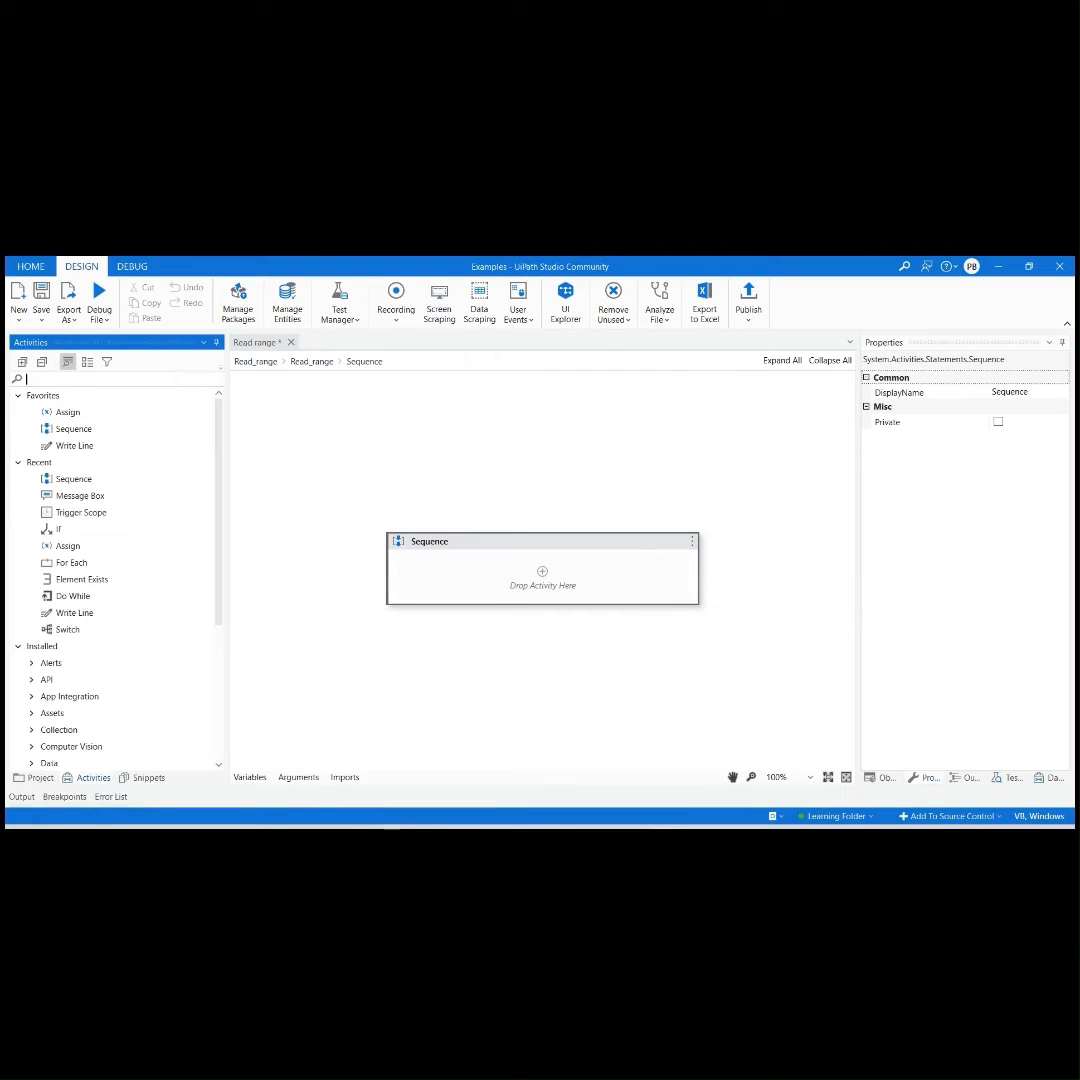
Search 'excel applica' and drop Excel Application Scope into the Read_range sequence.
{"action": "type", "text": "excel applica"}
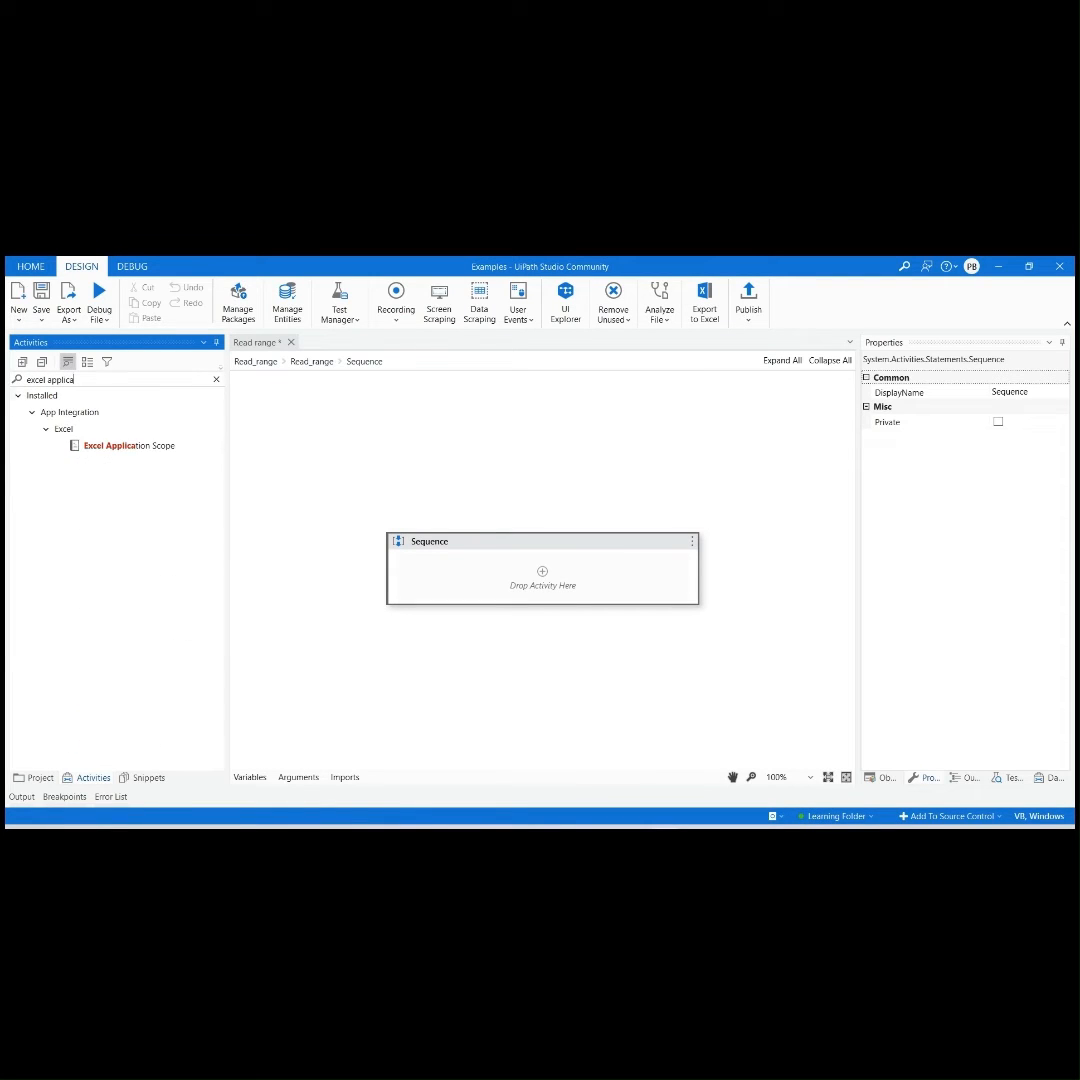
{"action": "left_click_drag", "start_coordinate": [127, 445], "coordinate": [543, 570]}
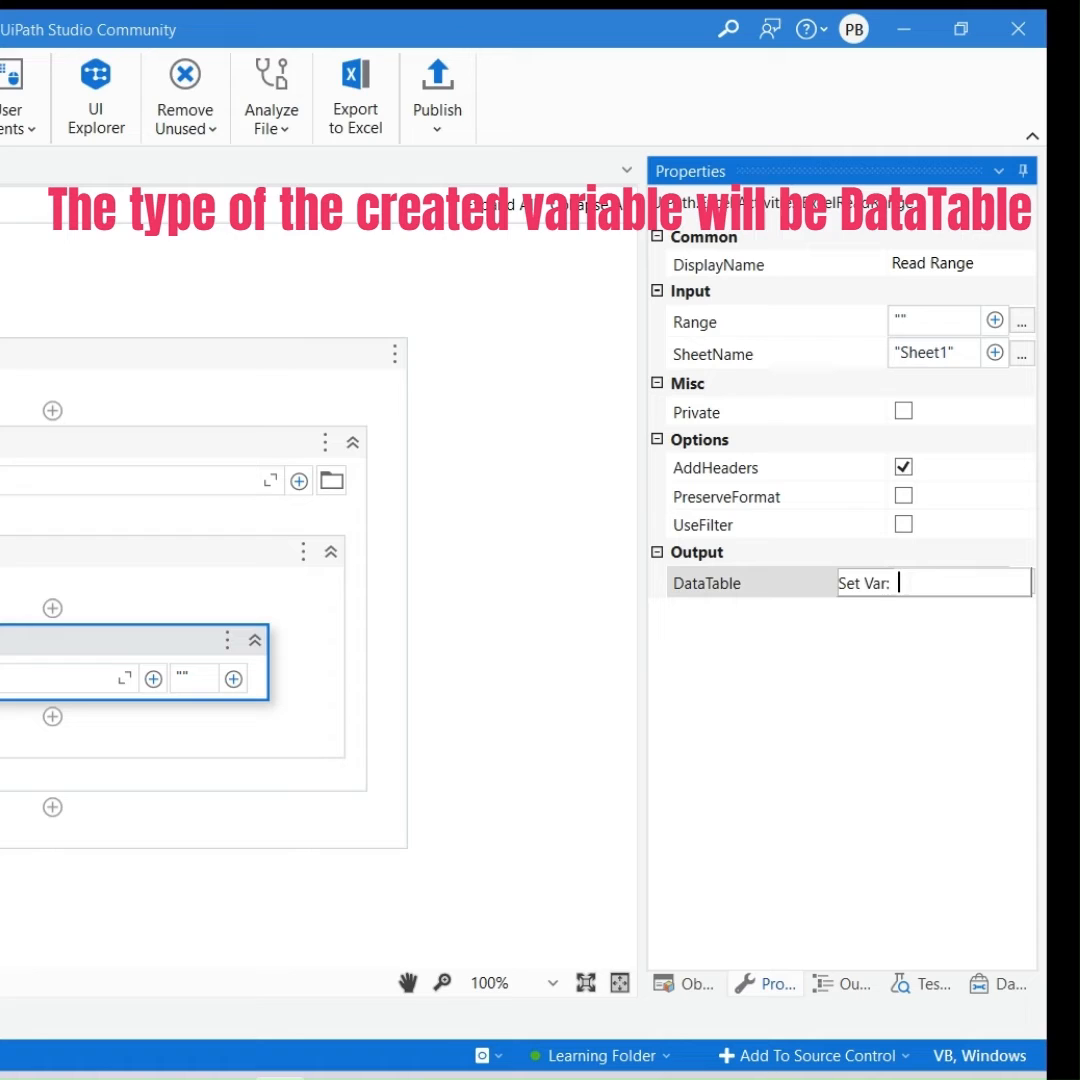
Store the Sheet1 Read Range output from D:\New folder\Book1.xlsx in DataTable db1.
{"action": "type", "text": "db1"}
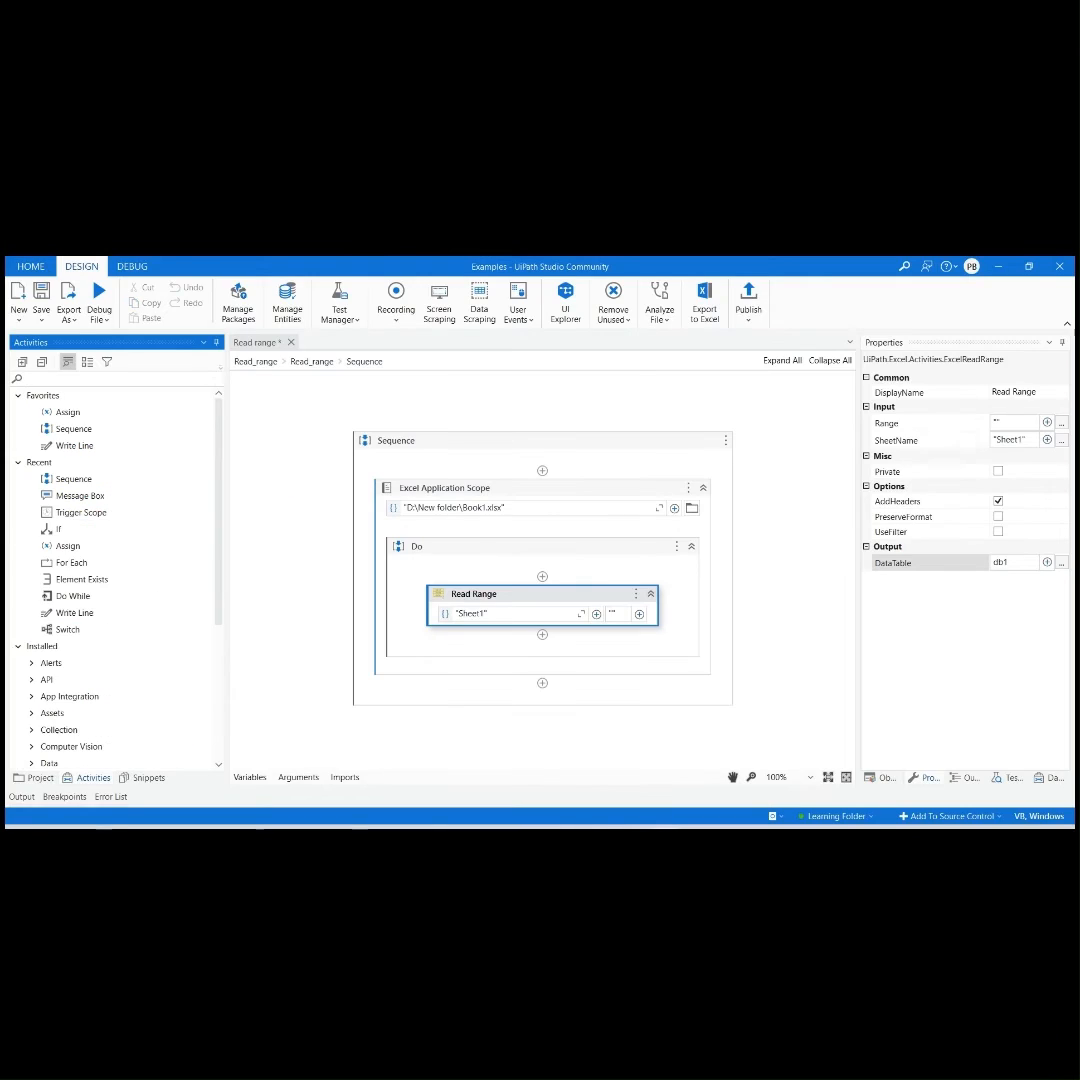
{"action": "type", "text": "output"}
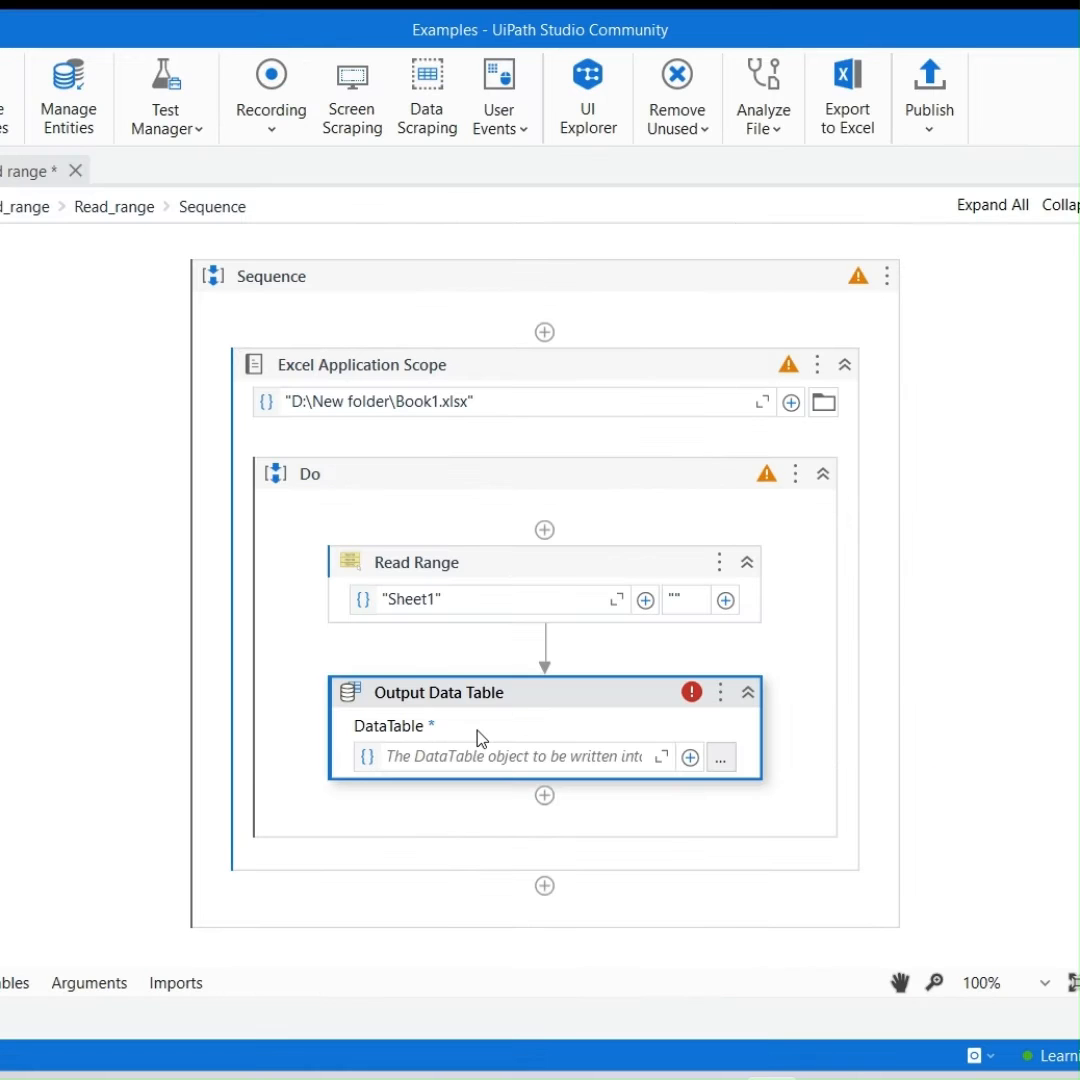
Give Output Data Table the input db1 and the text output variable op.
{"action": "left_click", "coordinate": [500, 756]}
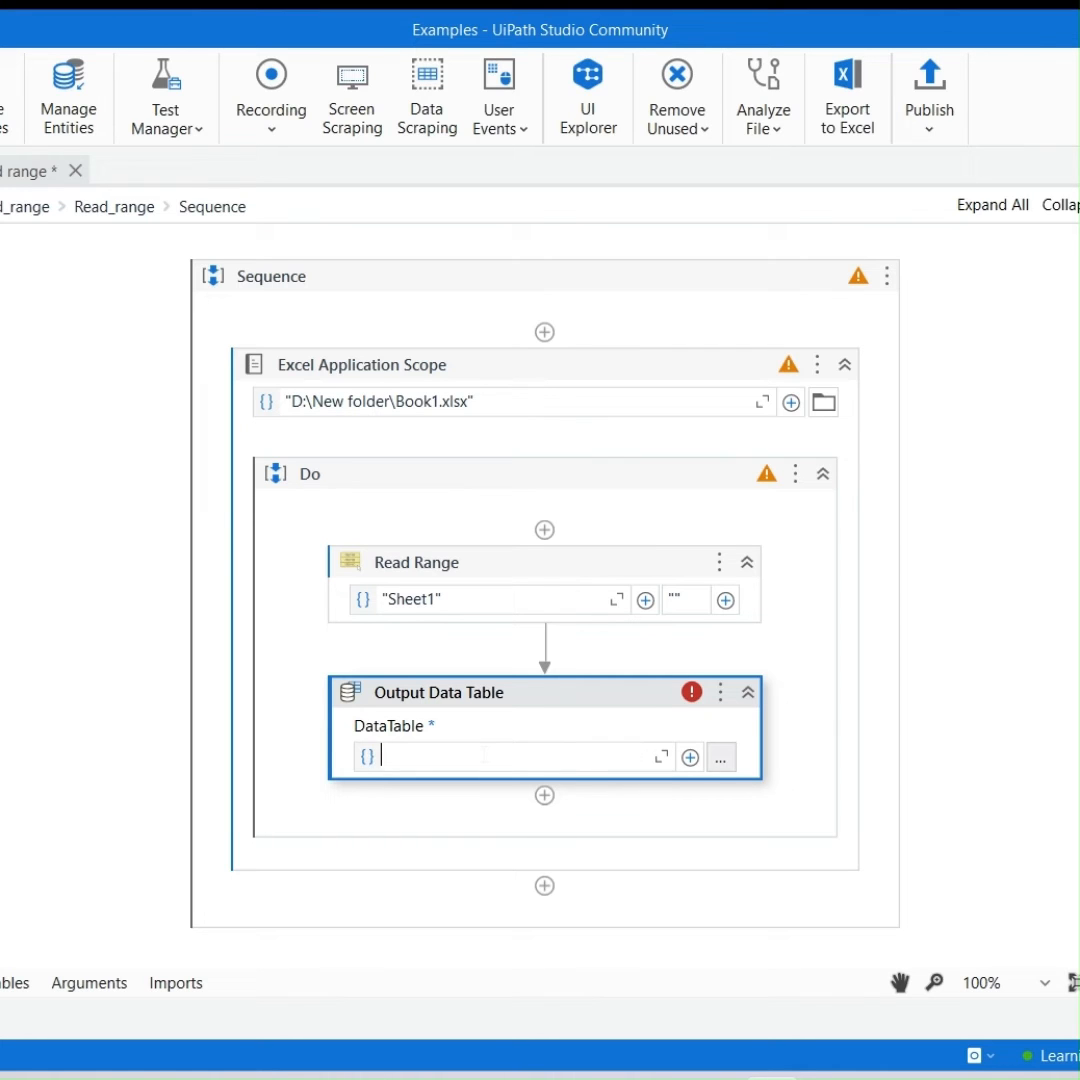
{"action": "left_click", "coordinate": [437, 692]}
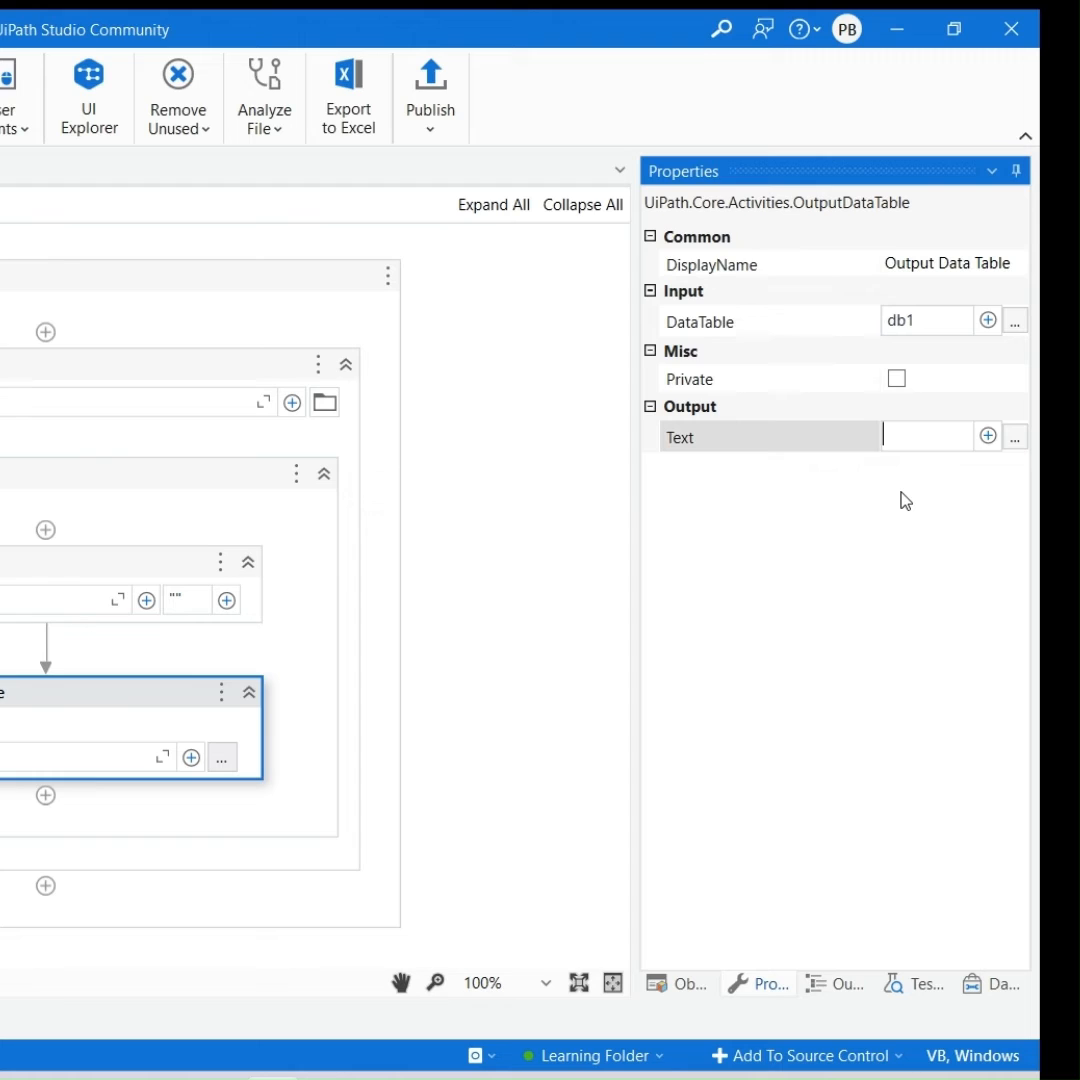
{"action": "type", "text": "Set Var: op"}
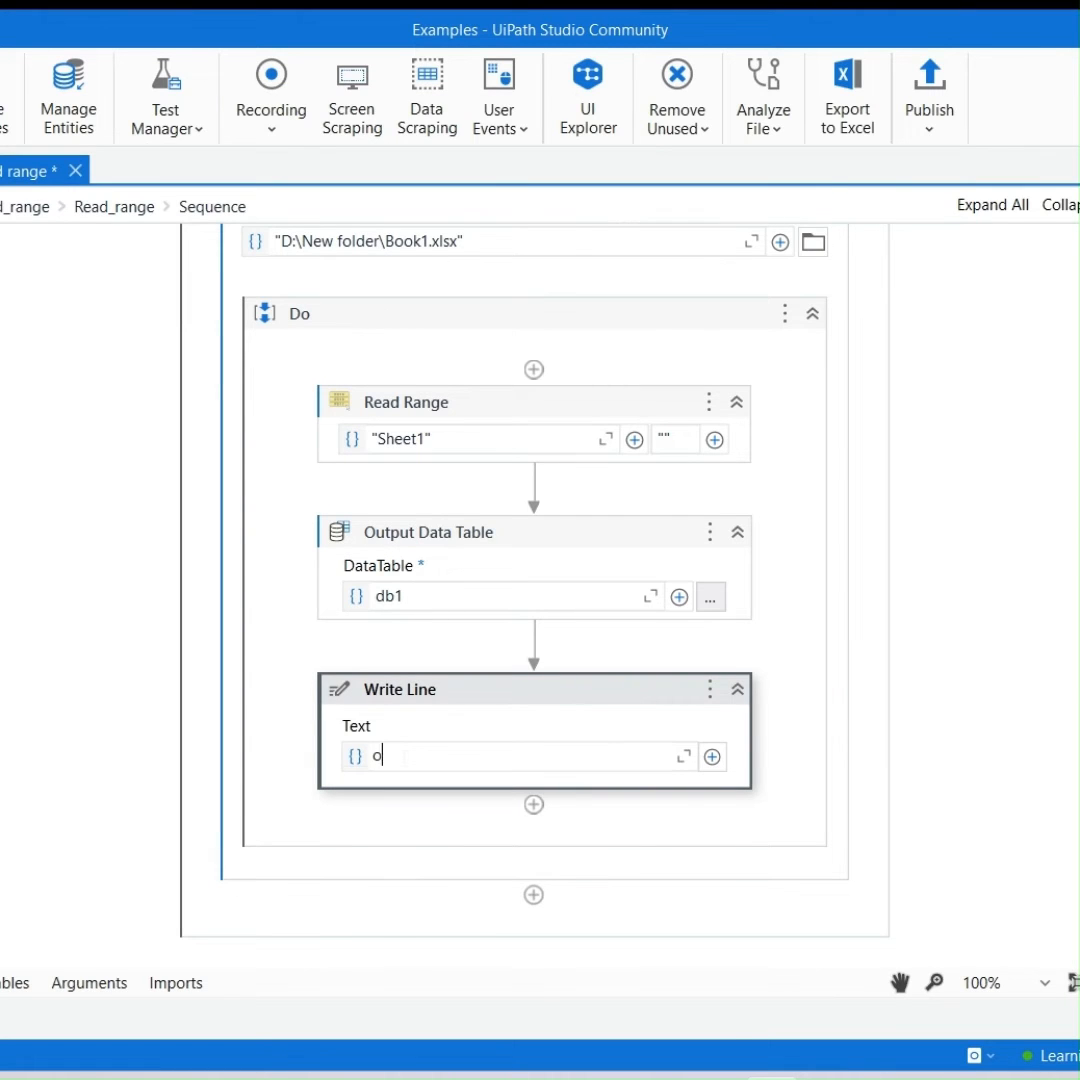
Add a Write Line printing op and run the Read range workflow.
{"action": "type", "text": "p"}
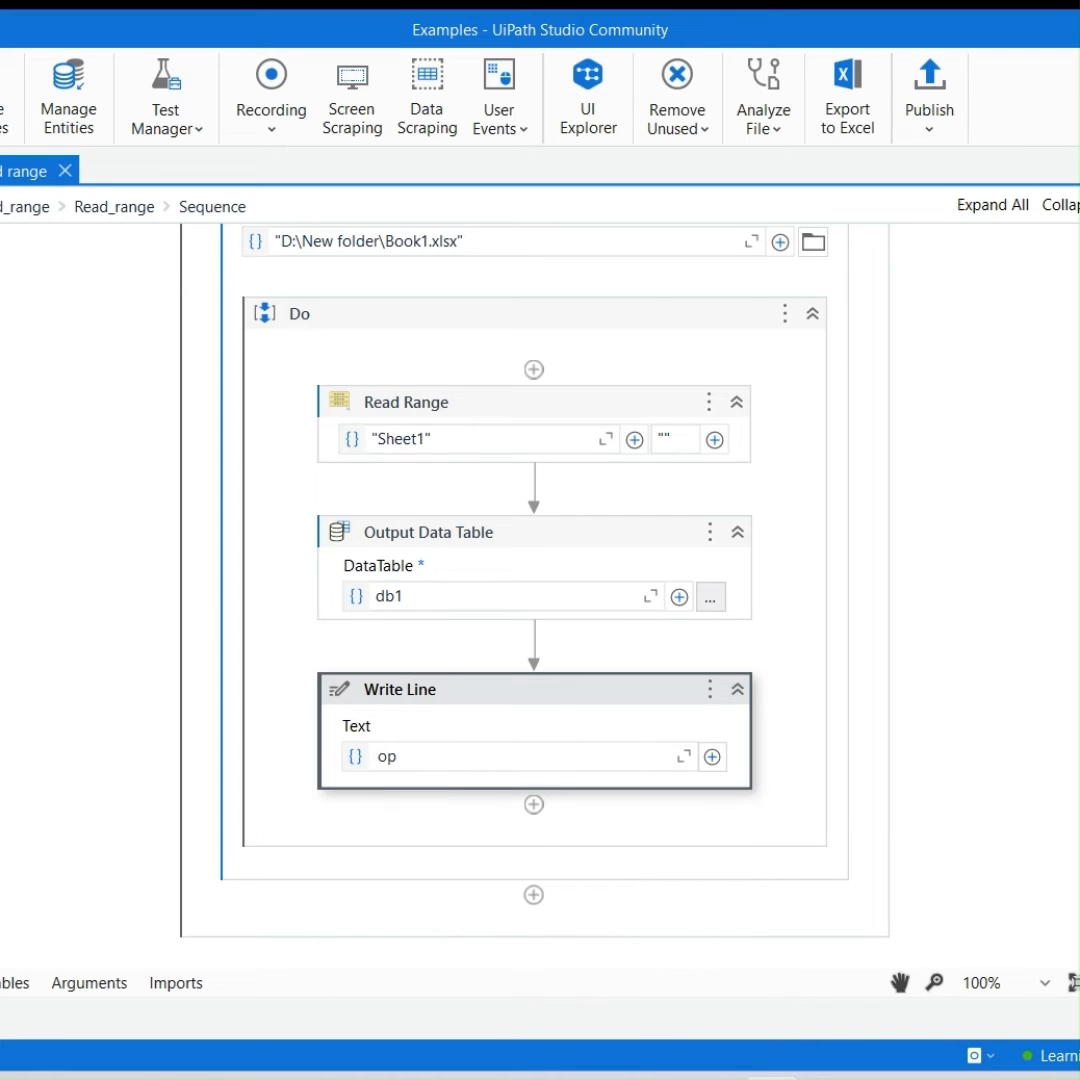
{"action": "left_click", "coordinate": [98, 296]}
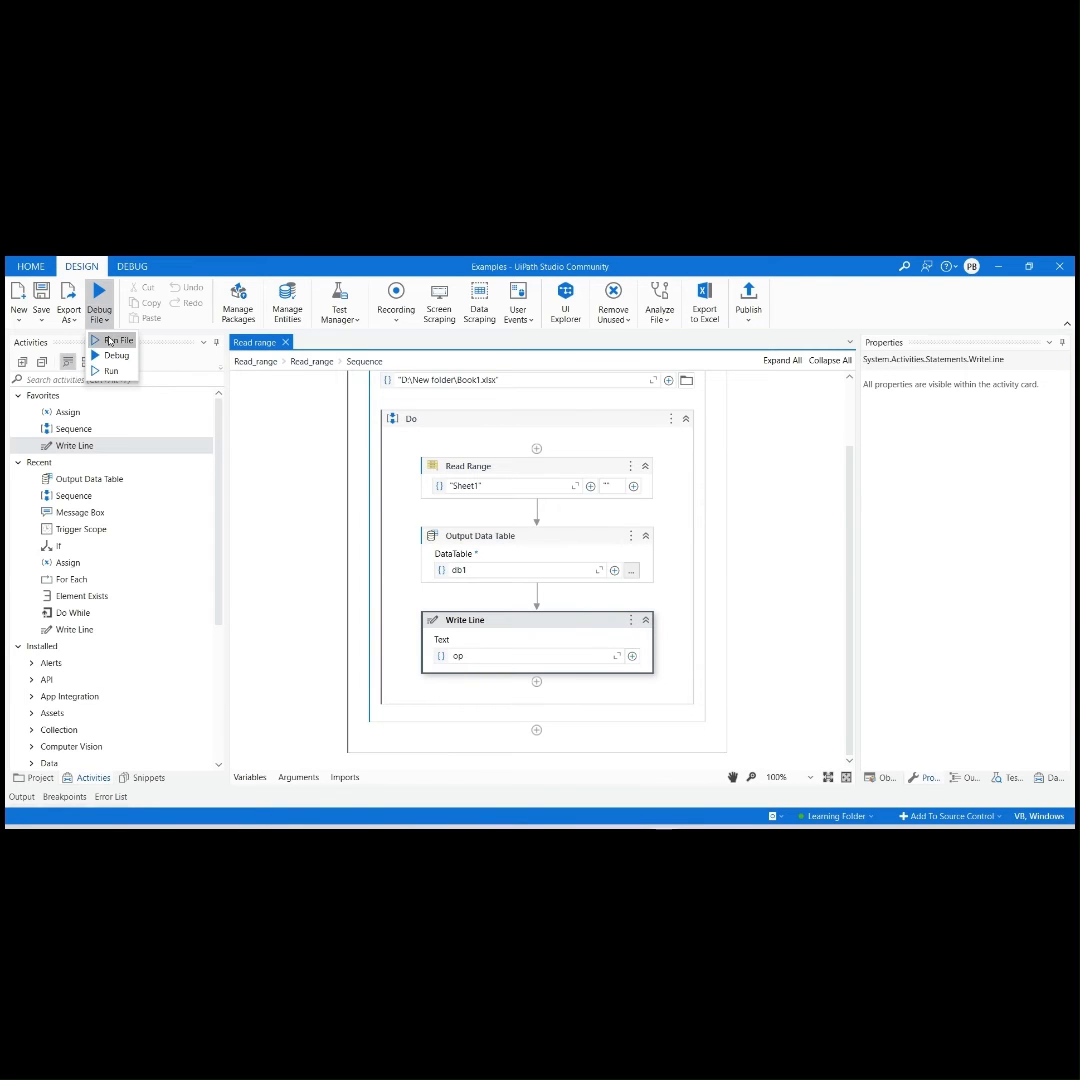
{"action": "left_click", "coordinate": [108, 371]}
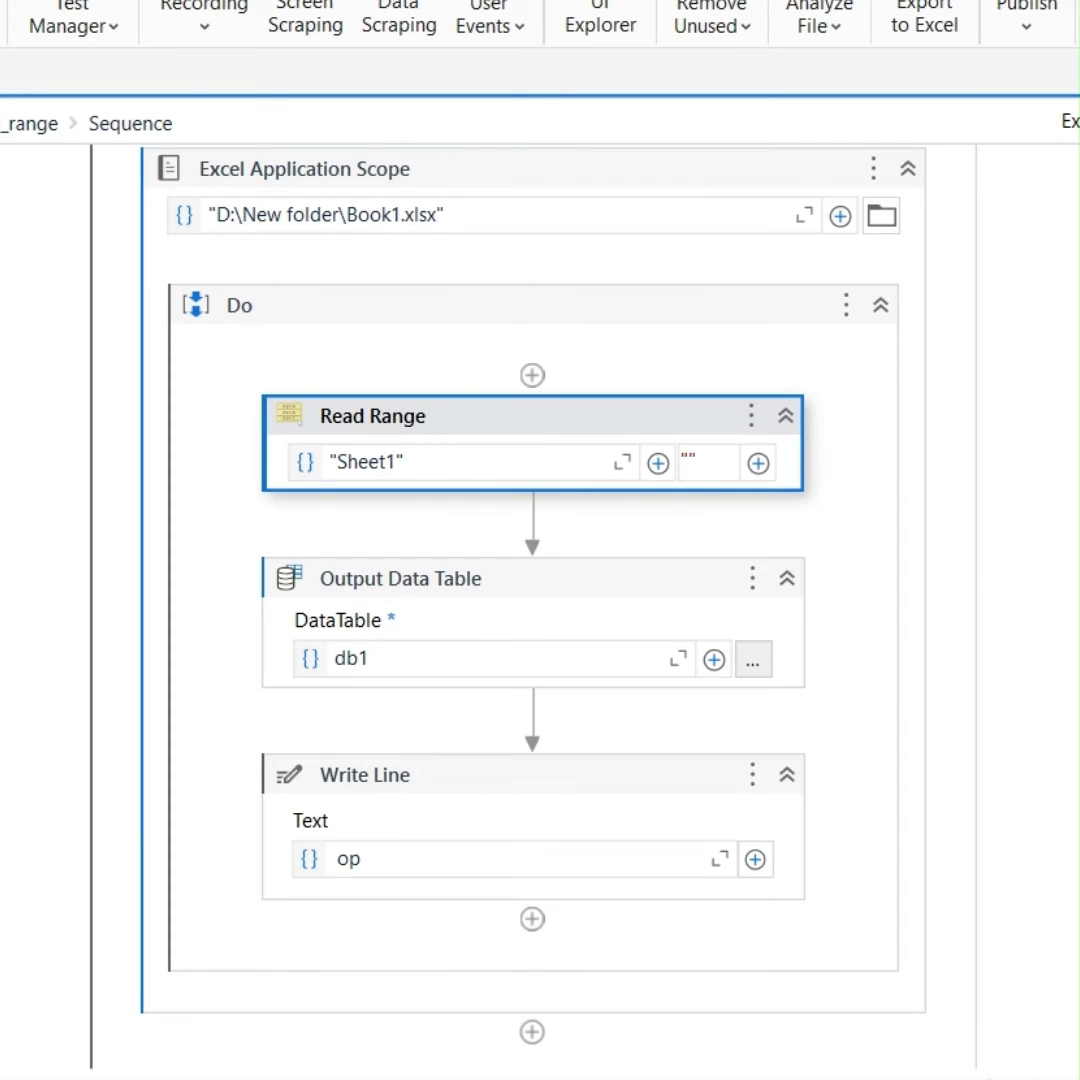
Start the Read Range at "A1"; the log shows ID,Name, 1,ABC and 2,XYZ.
{"action": "type", "text": "\"A1\""}
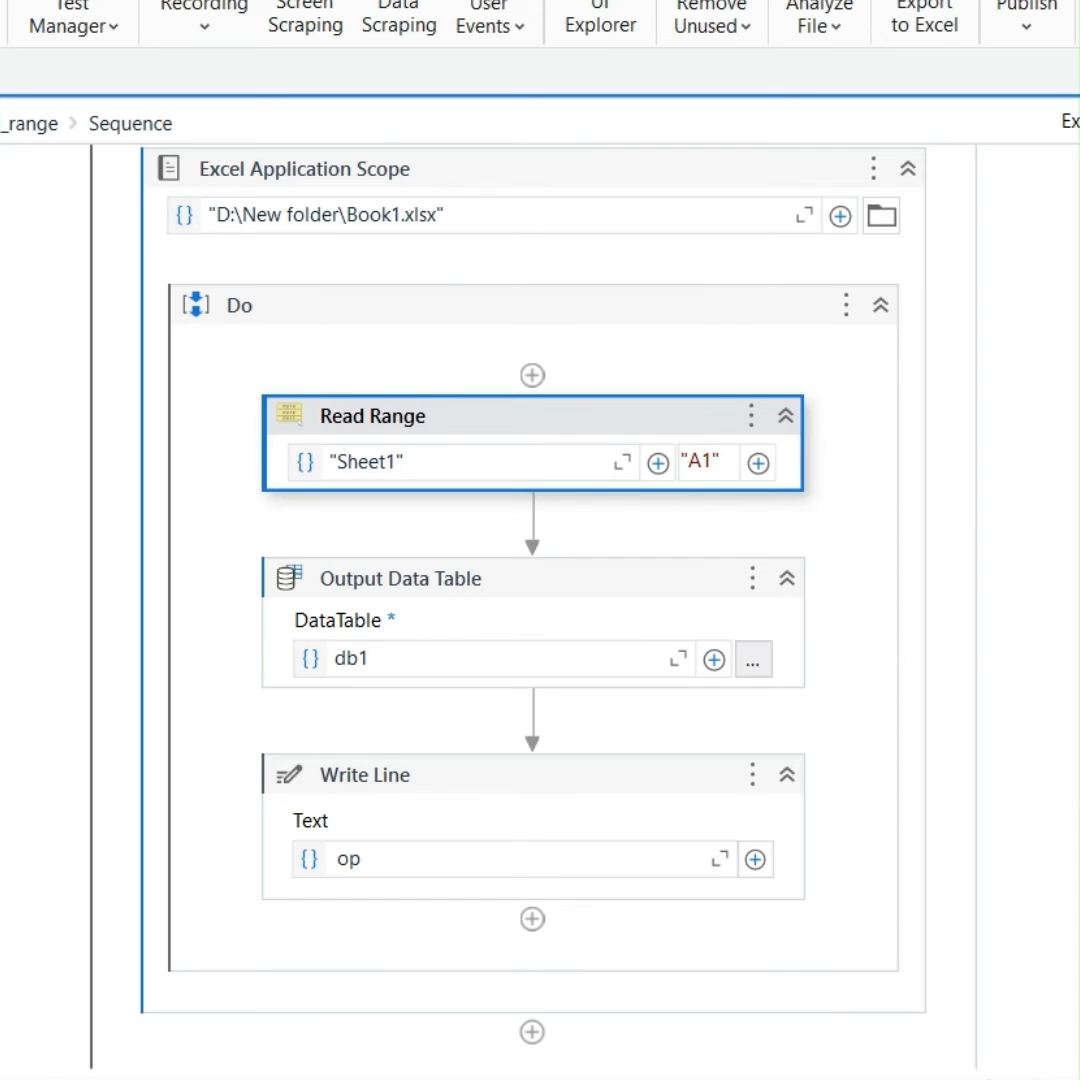
{"action": "type", "text": ":B"}
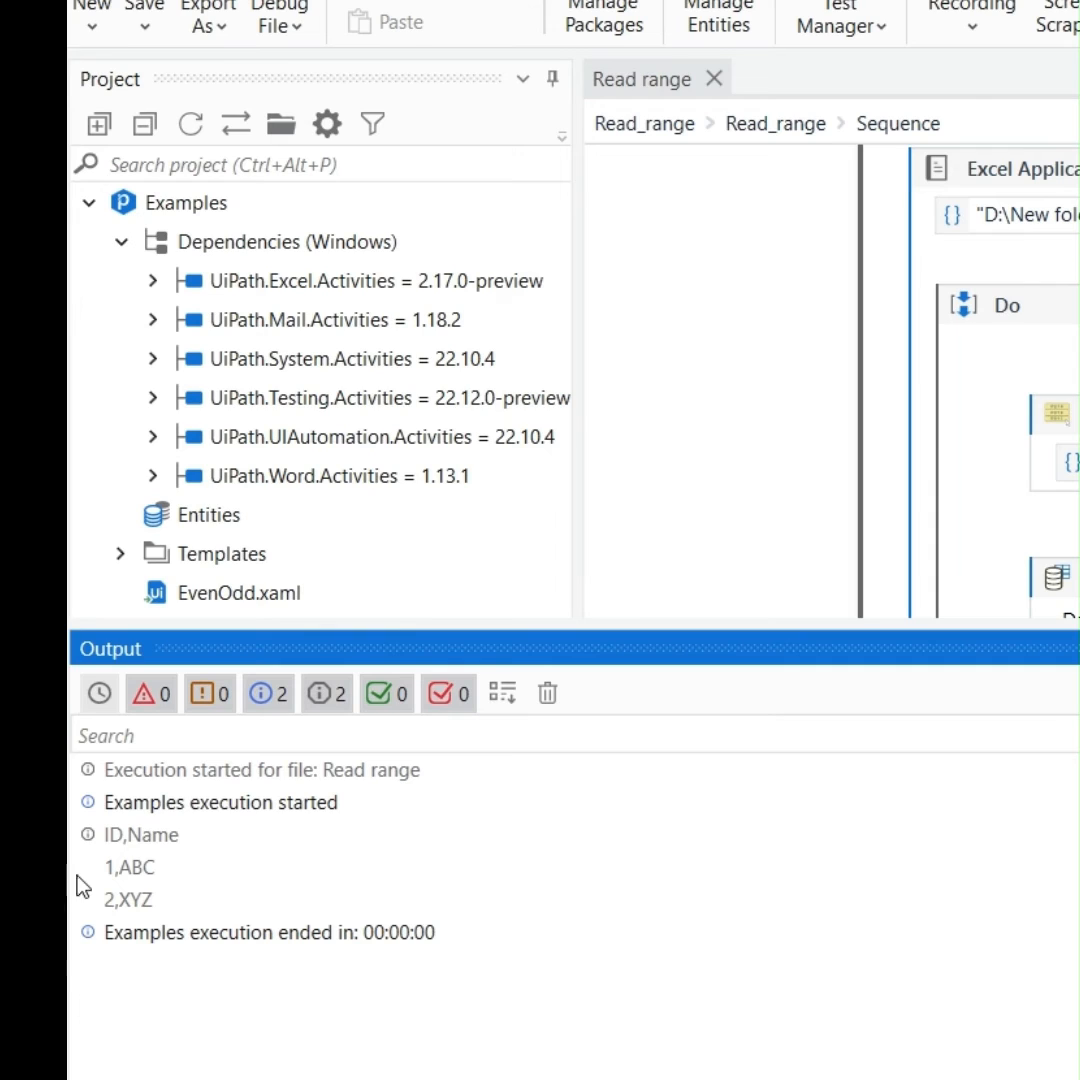
{"action": "mouse_move", "coordinate": [116, 947]}
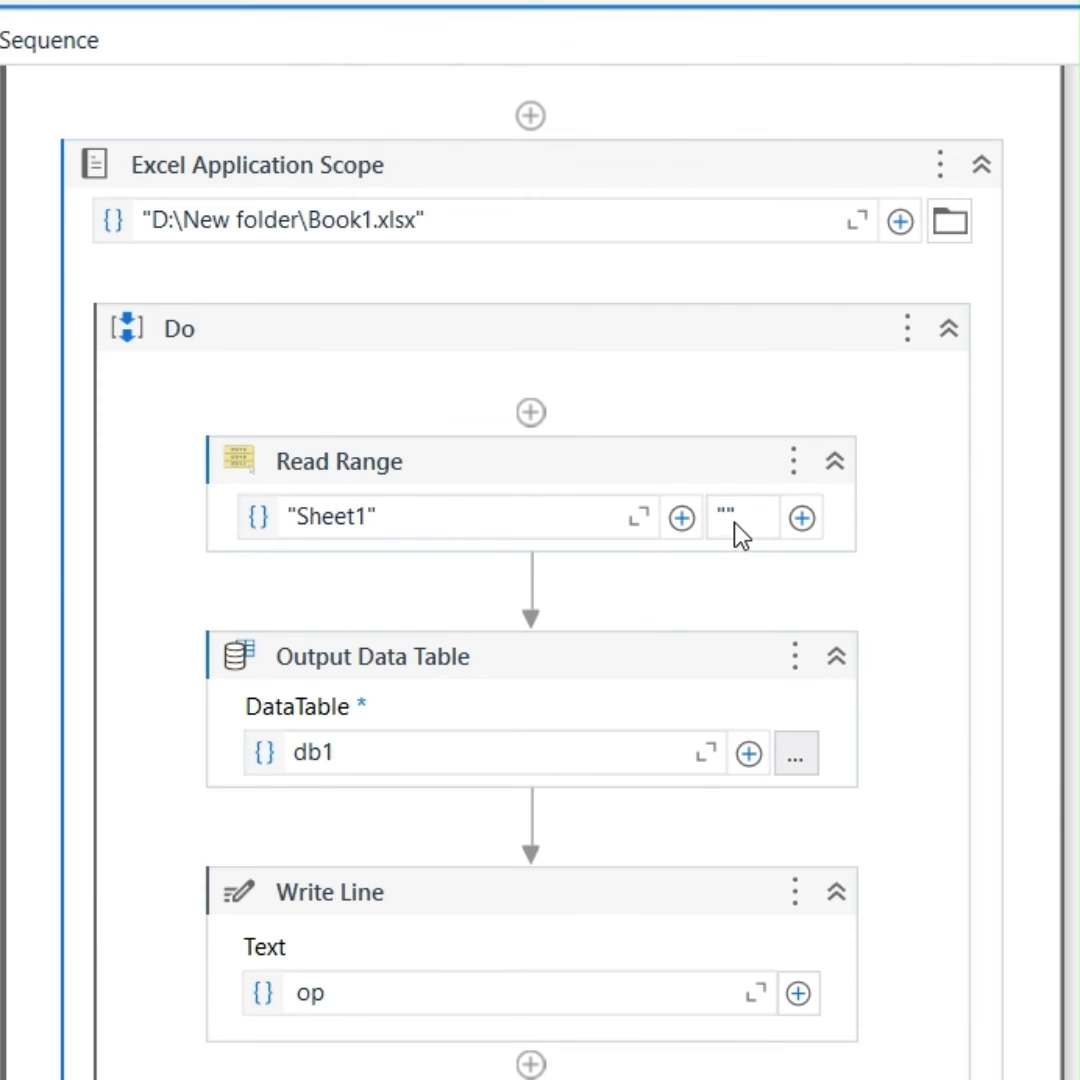
Change the Read Range range to "A7" and rerun, logging XYZ, LMN, ABC, PQR.
{"action": "left_click", "coordinate": [740, 517]}
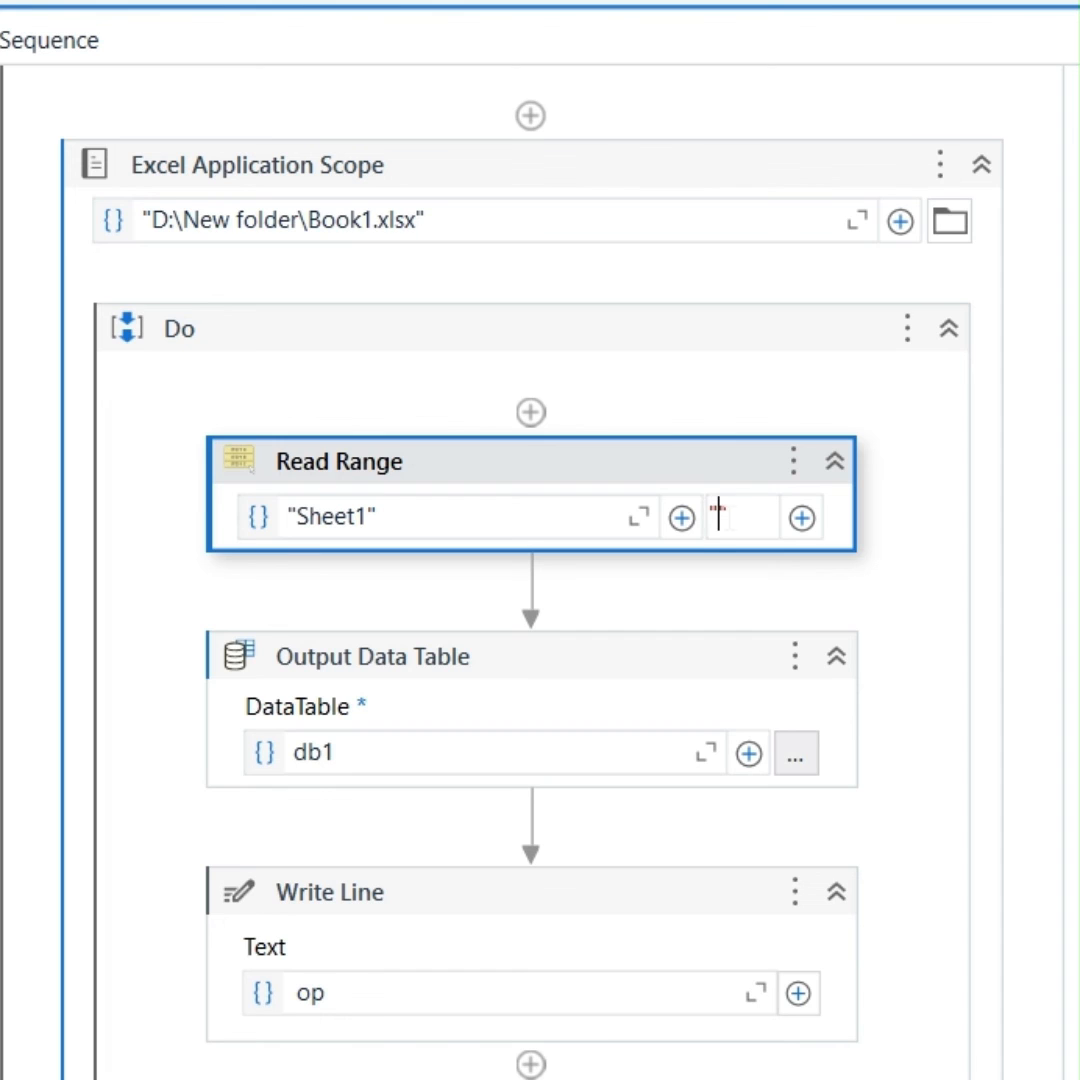
{"action": "type", "text": "\"A7\""}
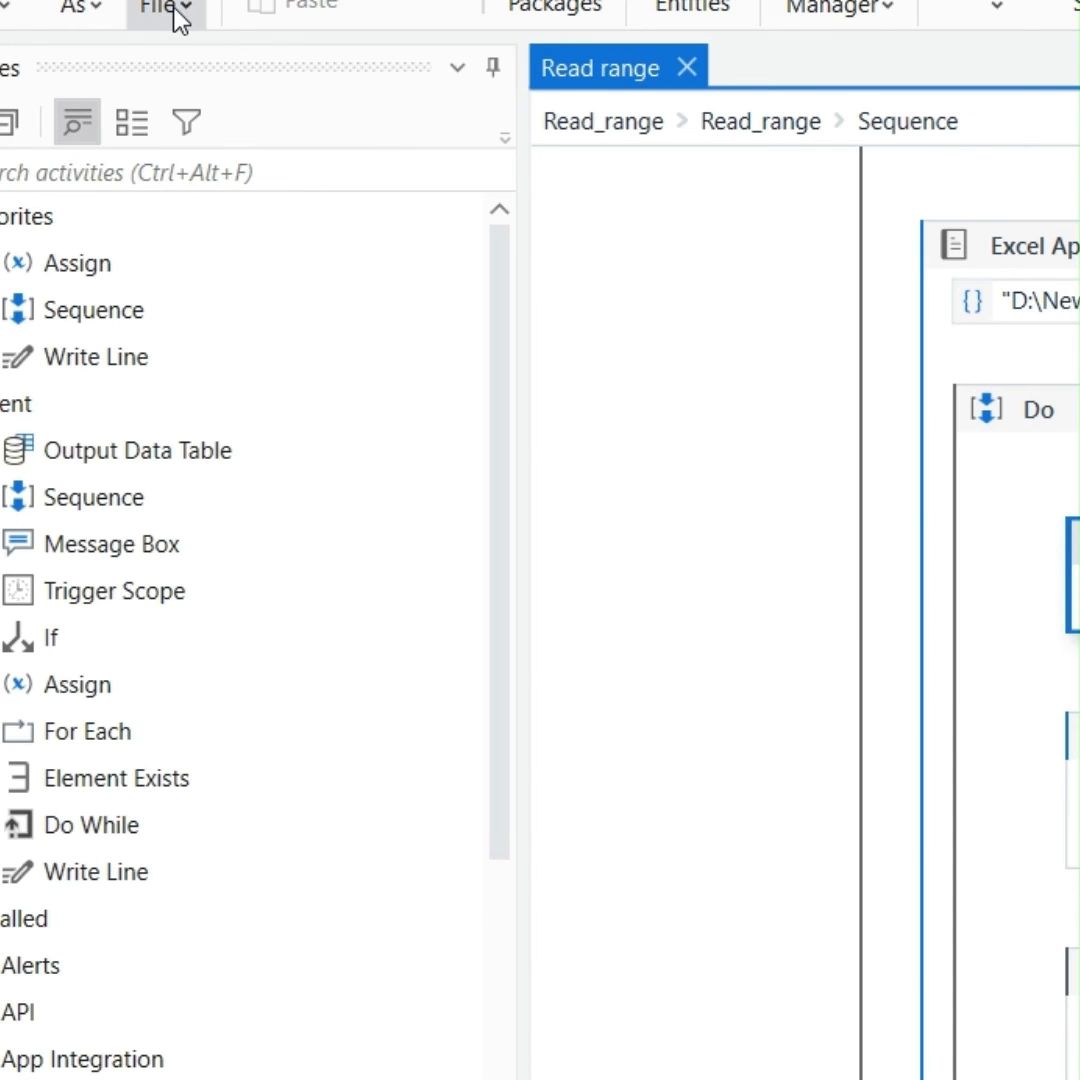
{"action": "left_click", "coordinate": [165, 10]}
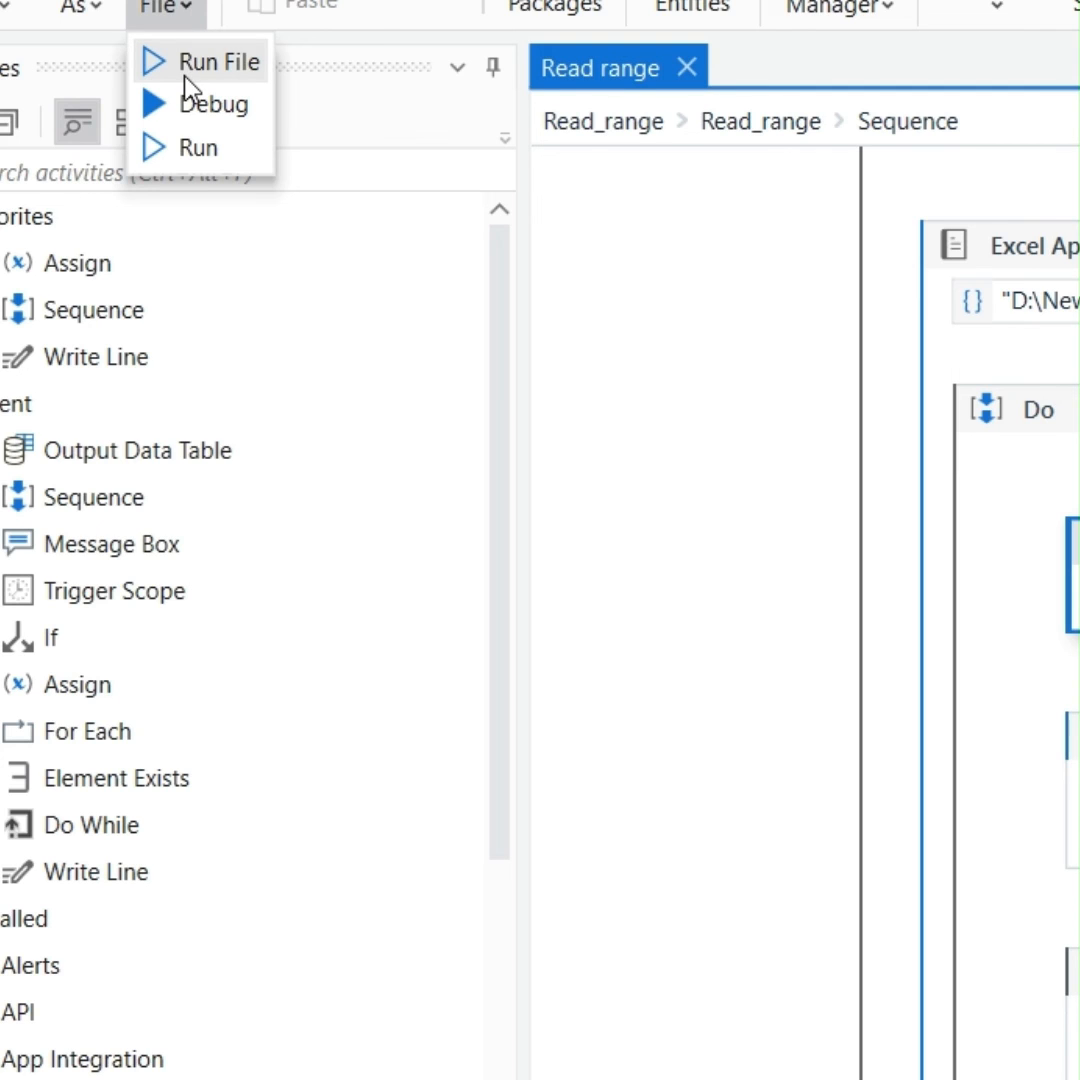
{"action": "left_click", "coordinate": [223, 61]}
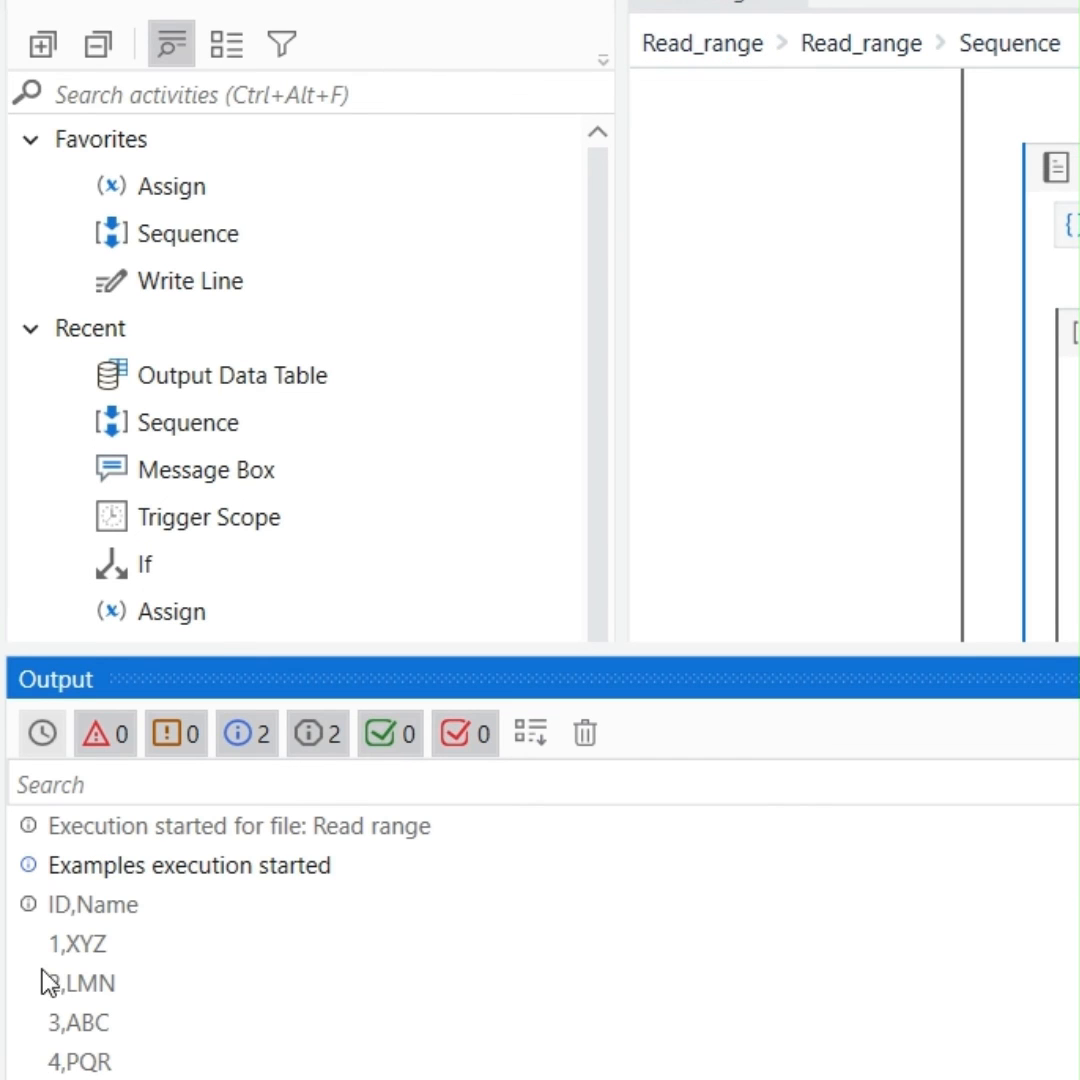